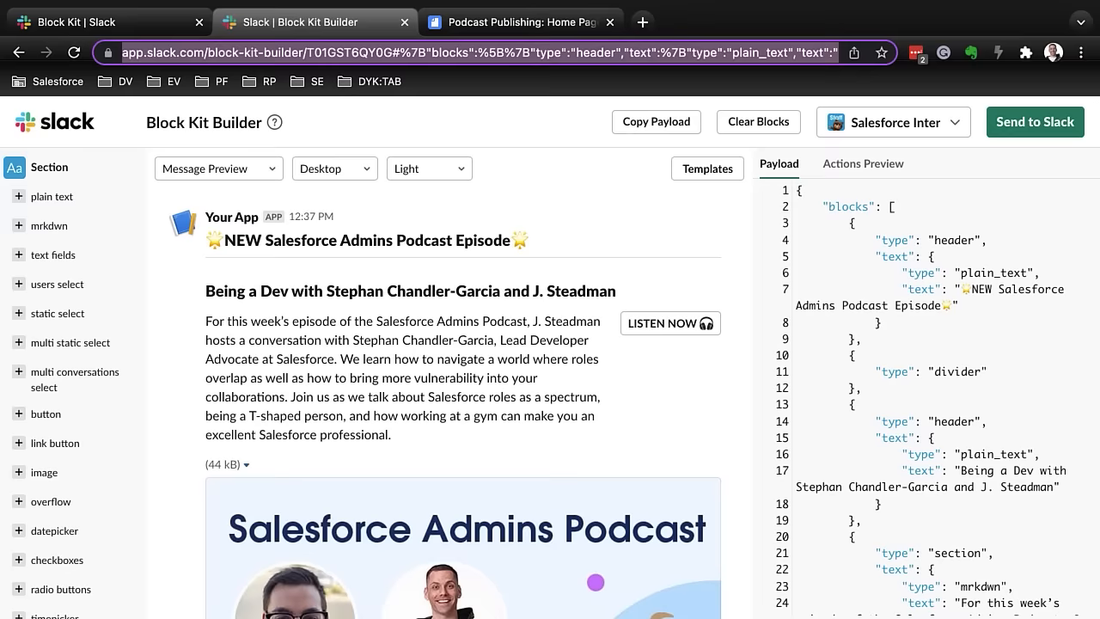
mouse_move(232, 421)
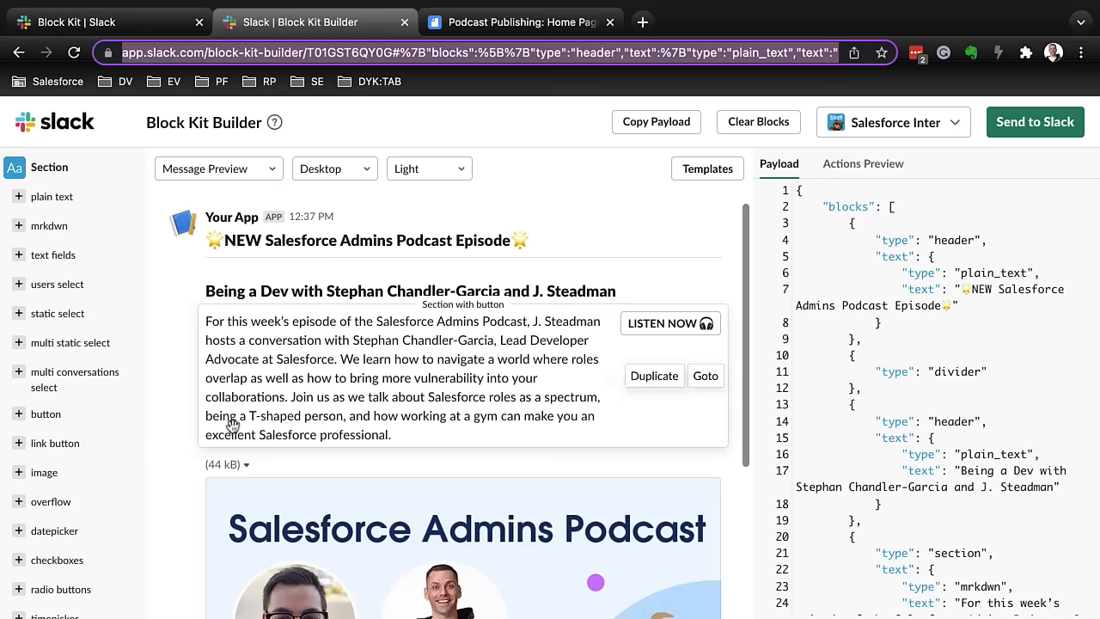
- Review the Quip home page and delete the stray 'vc' characters from the title
scroll("up", 3)
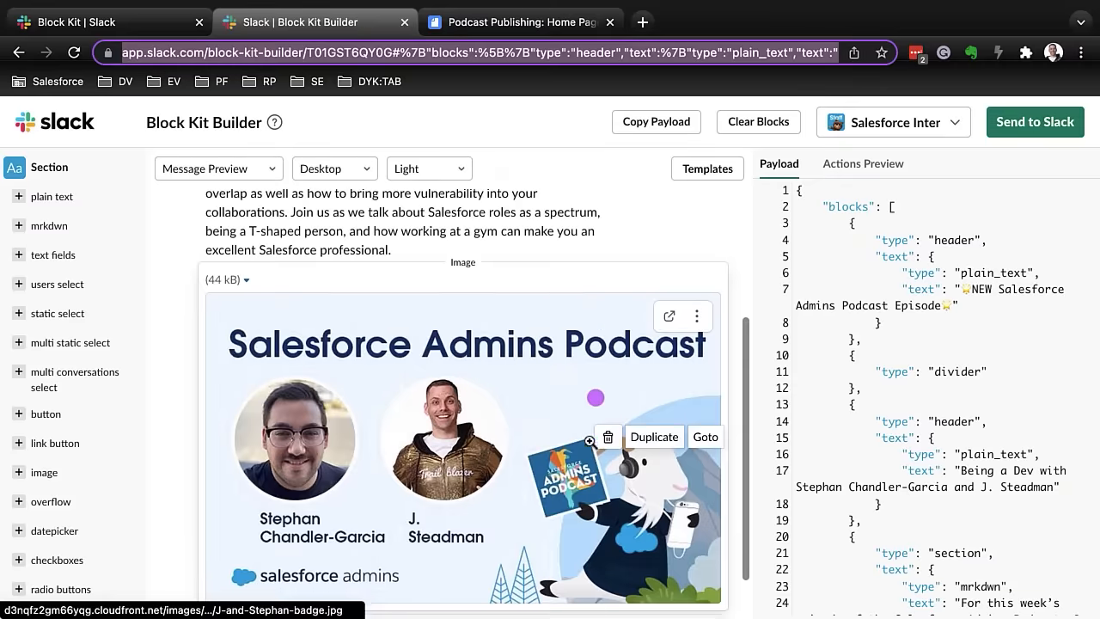
scroll("down", 3)
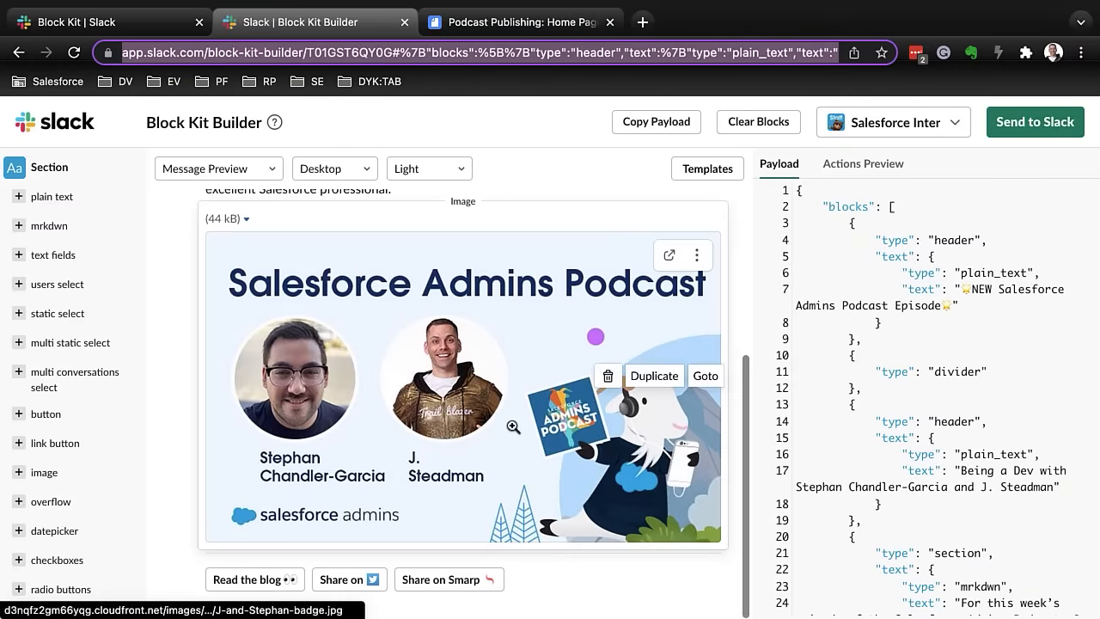
scroll("up", 3)
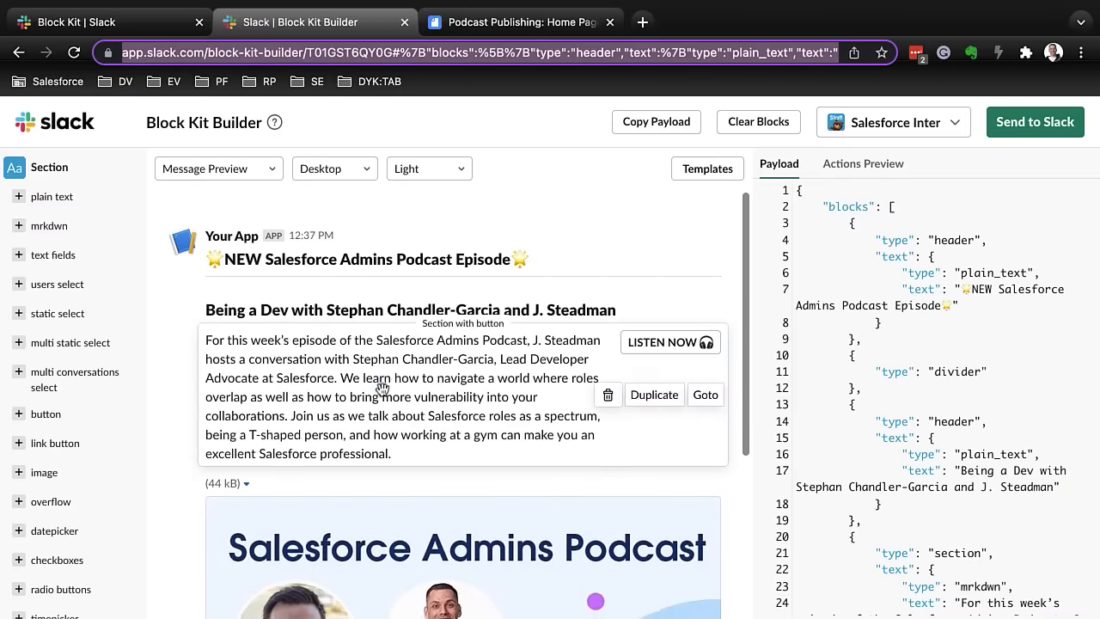
scroll("down", 3)
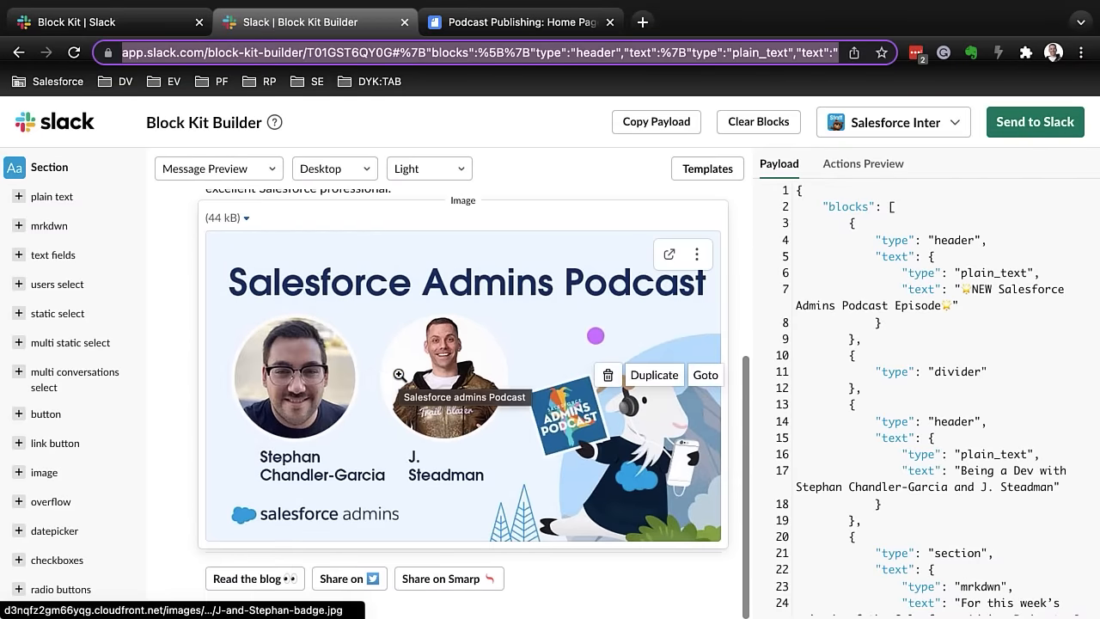
scroll("up", 3)
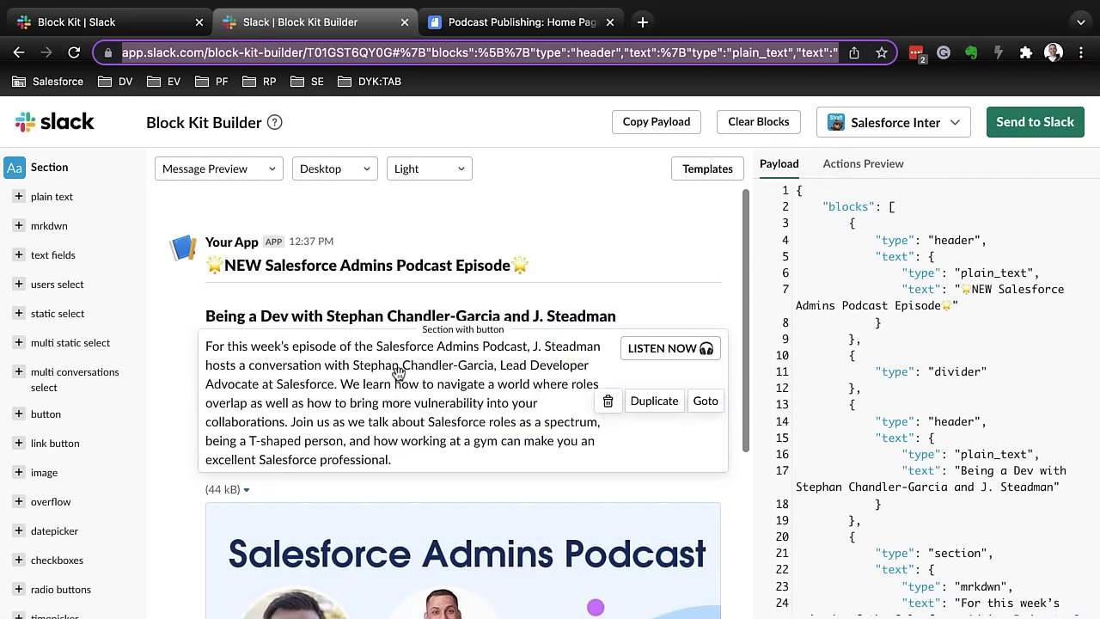
mouse_move(471, 419)
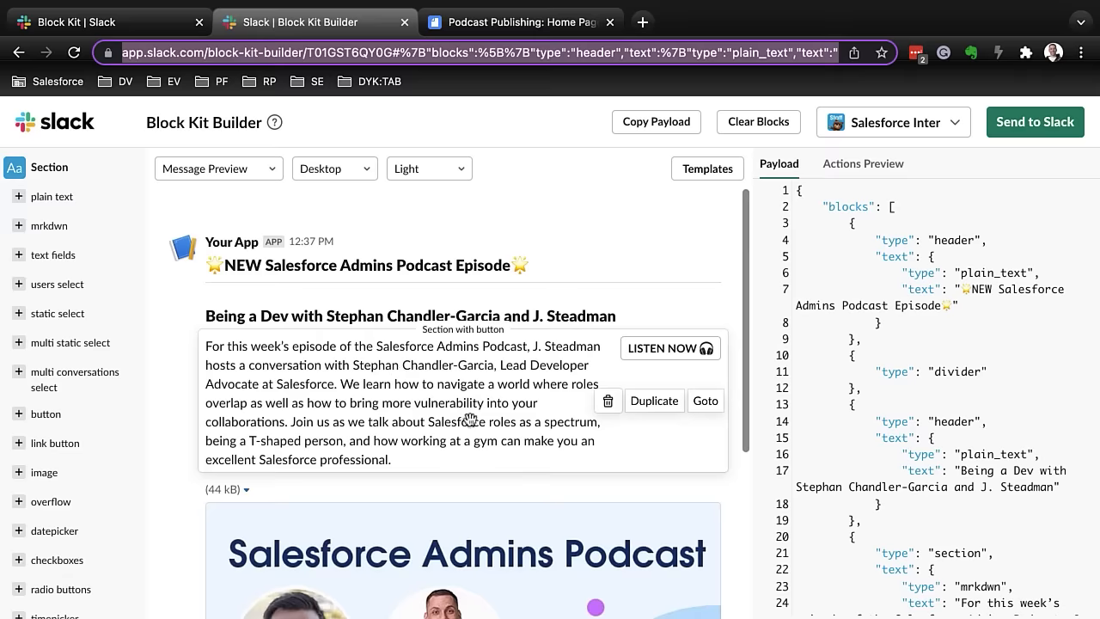
mouse_move(688, 360)
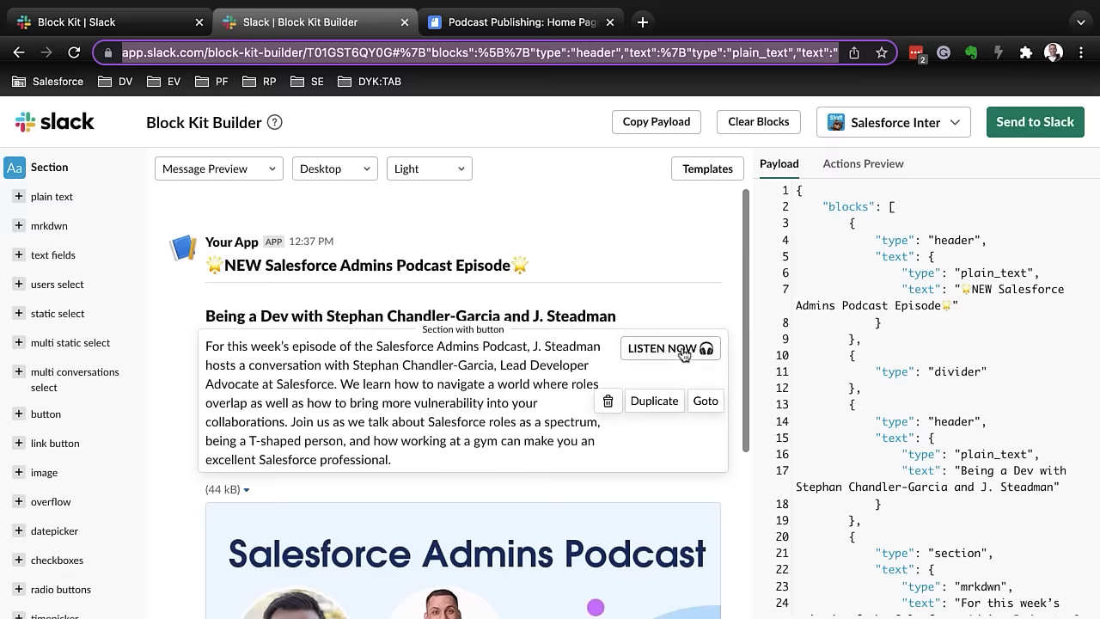
scroll("down", 3)
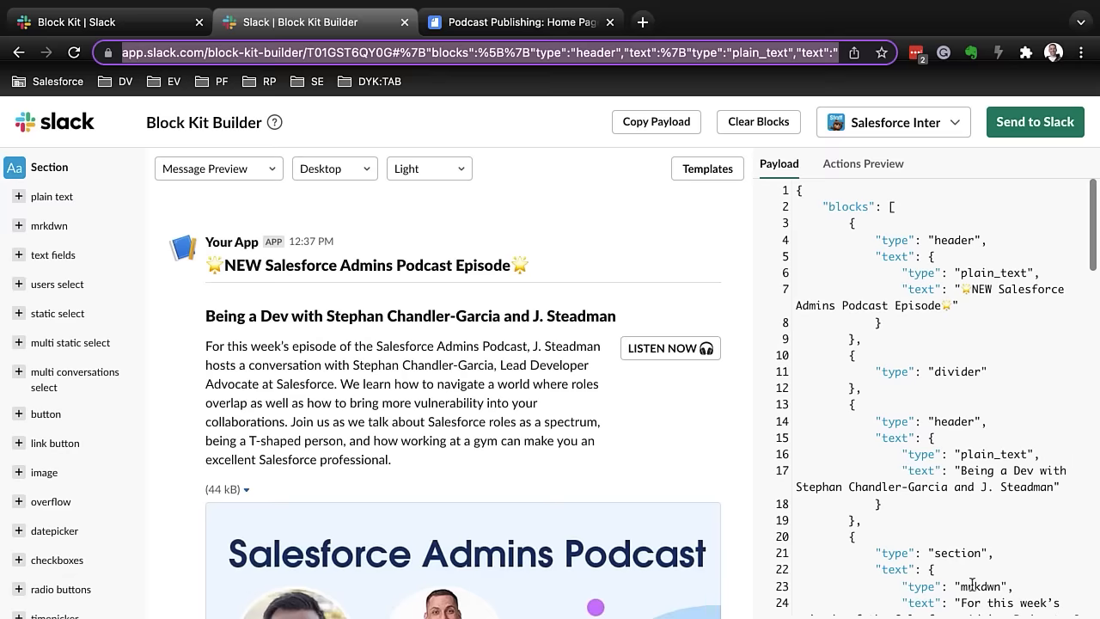
mouse_move(627, 553)
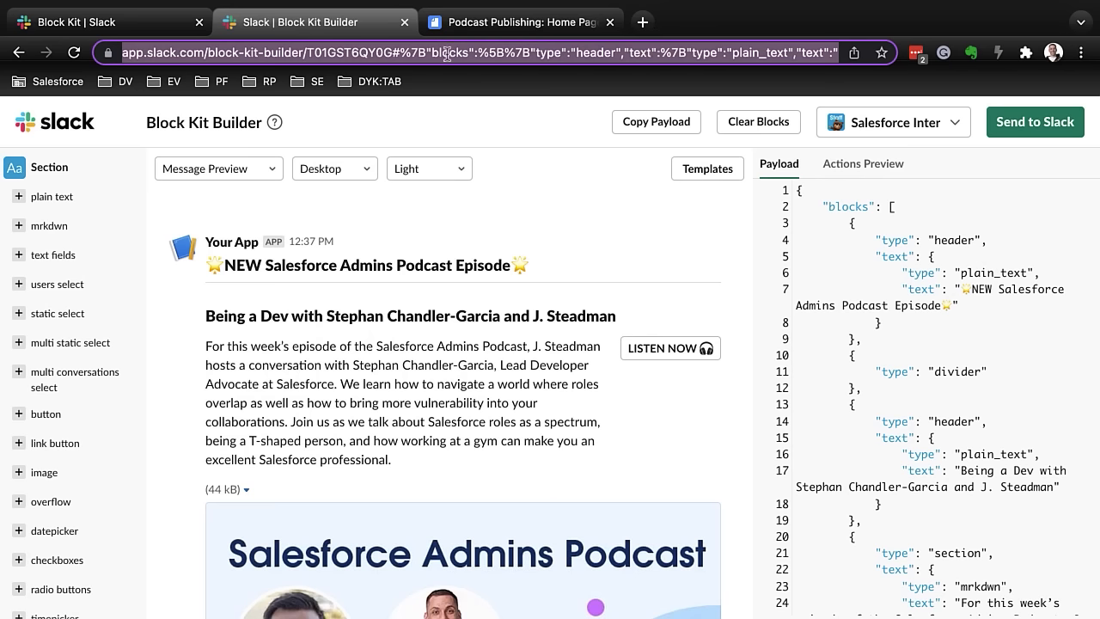
mouse_move(558, 53)
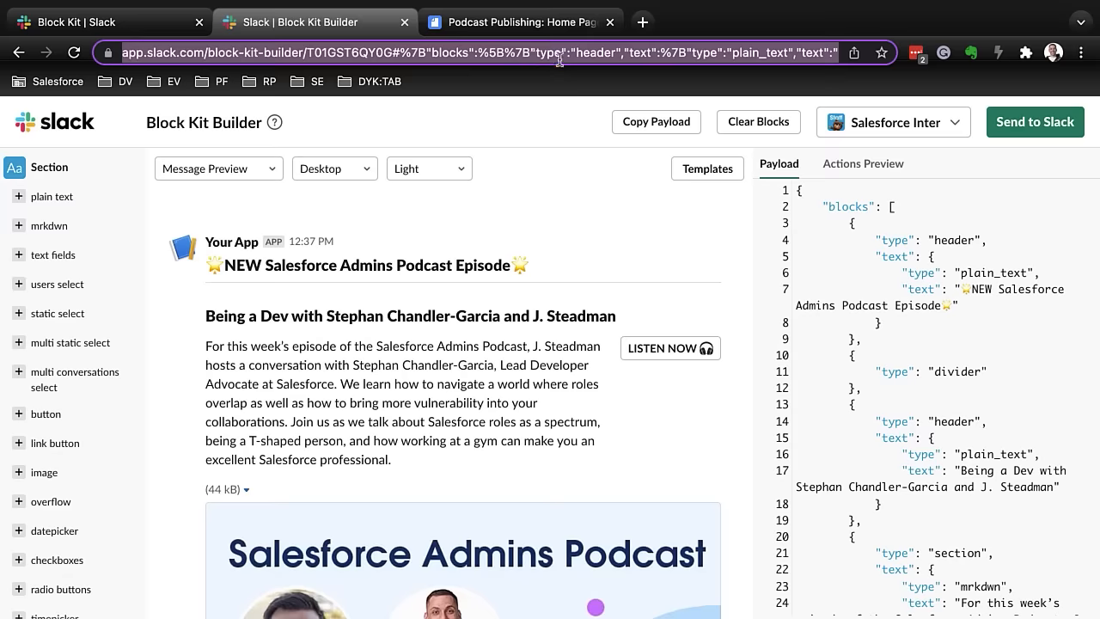
mouse_move(524, 245)
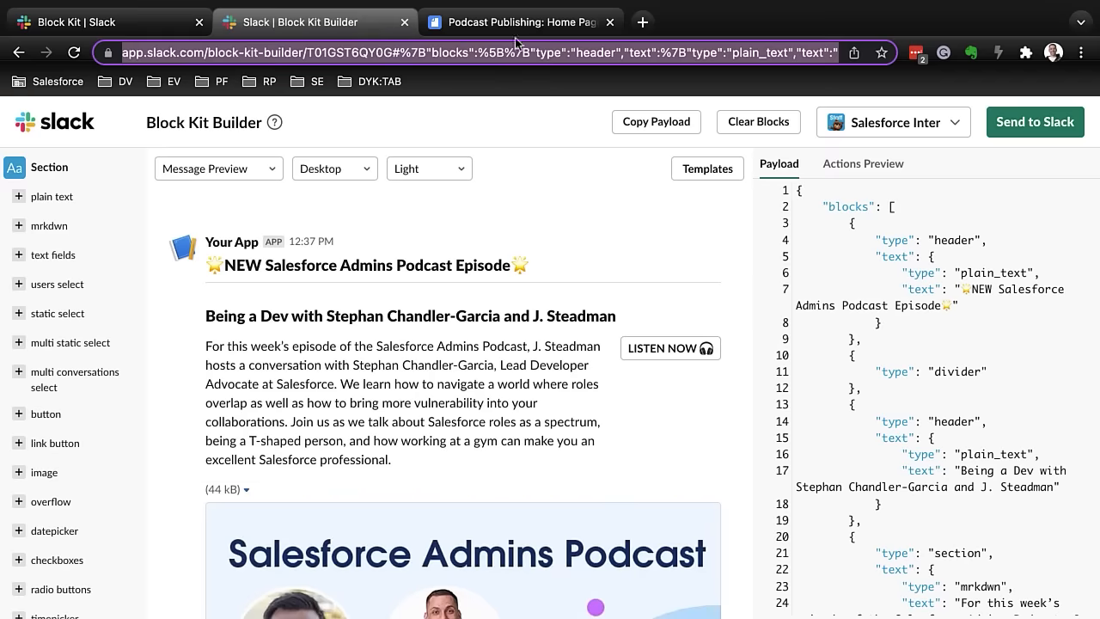
left_click(516, 21)
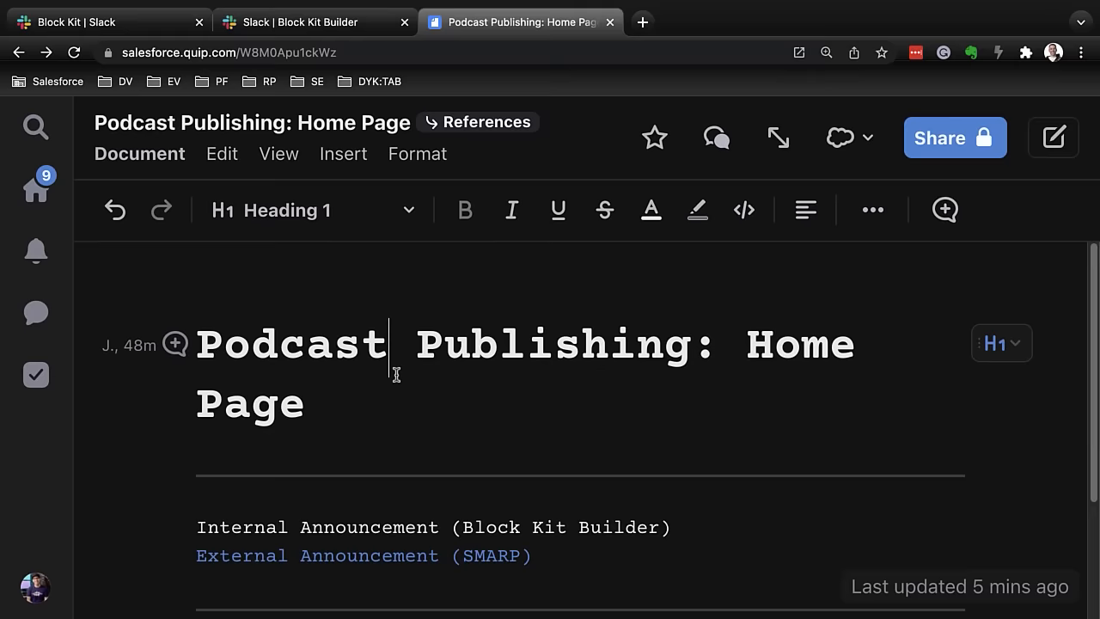
mouse_move(379, 398)
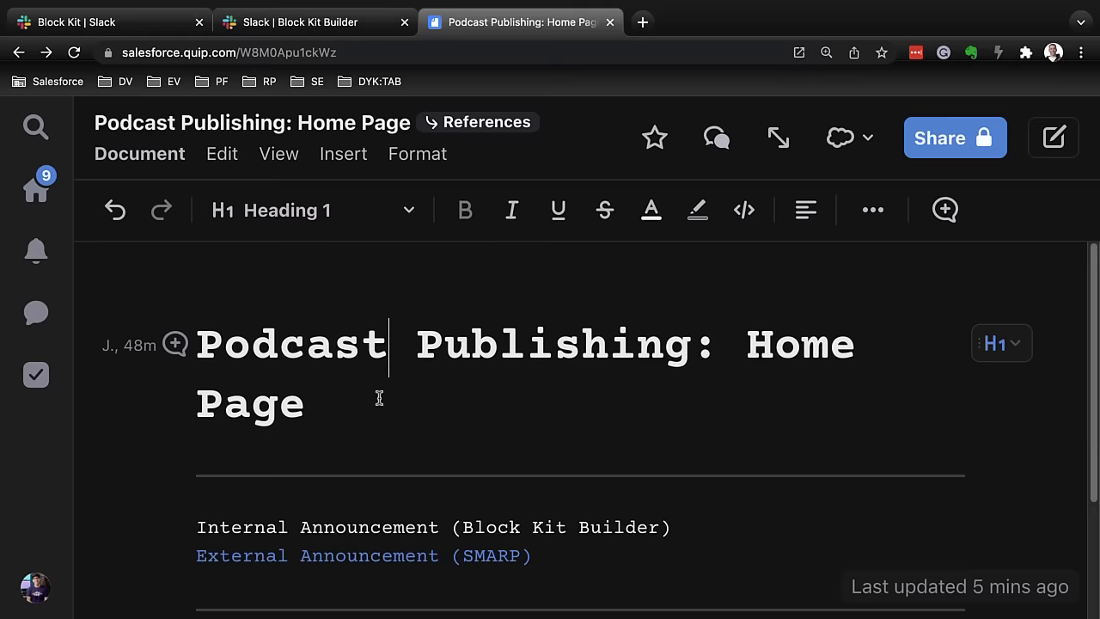
type("vc")
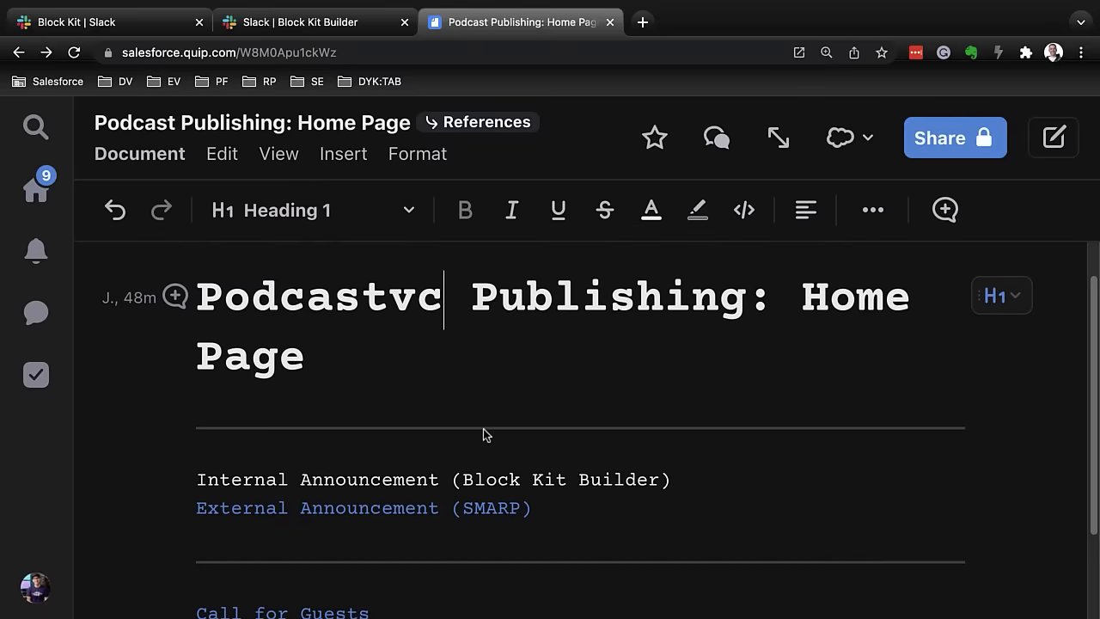
key("Backspace")
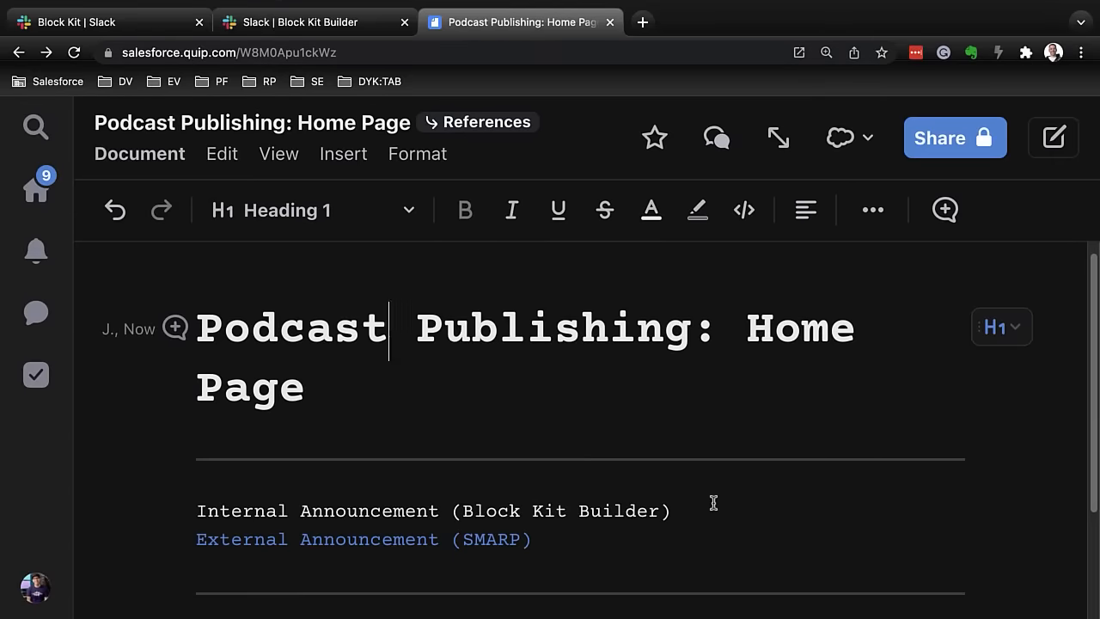
- Select the Internal Announcement line, then show and dismiss the extra insert options
left_click(672, 510)
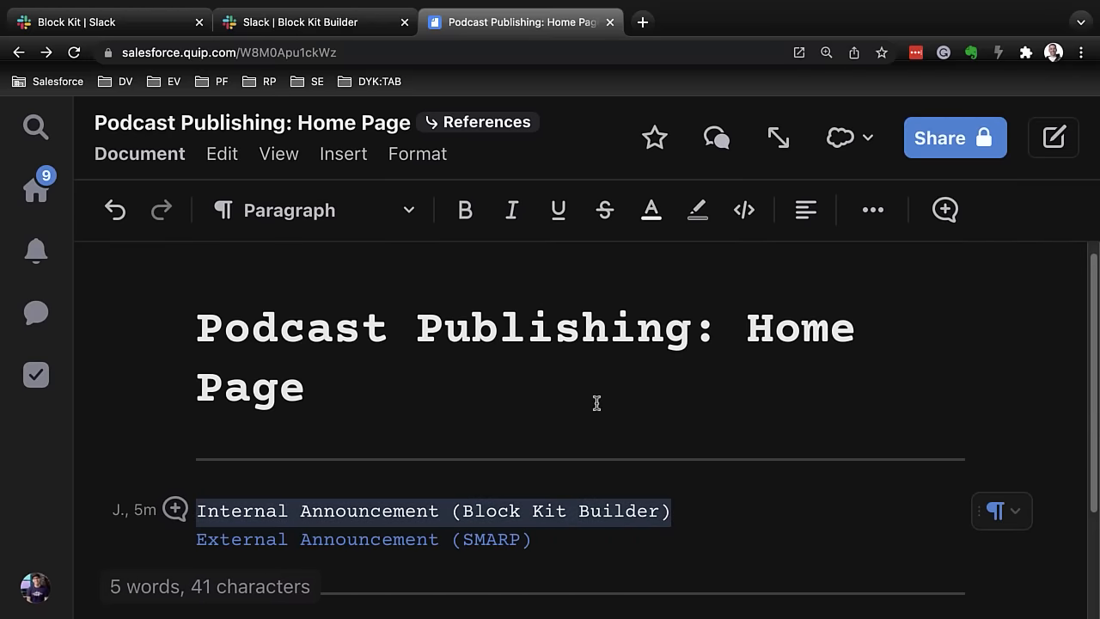
left_click(872, 210)
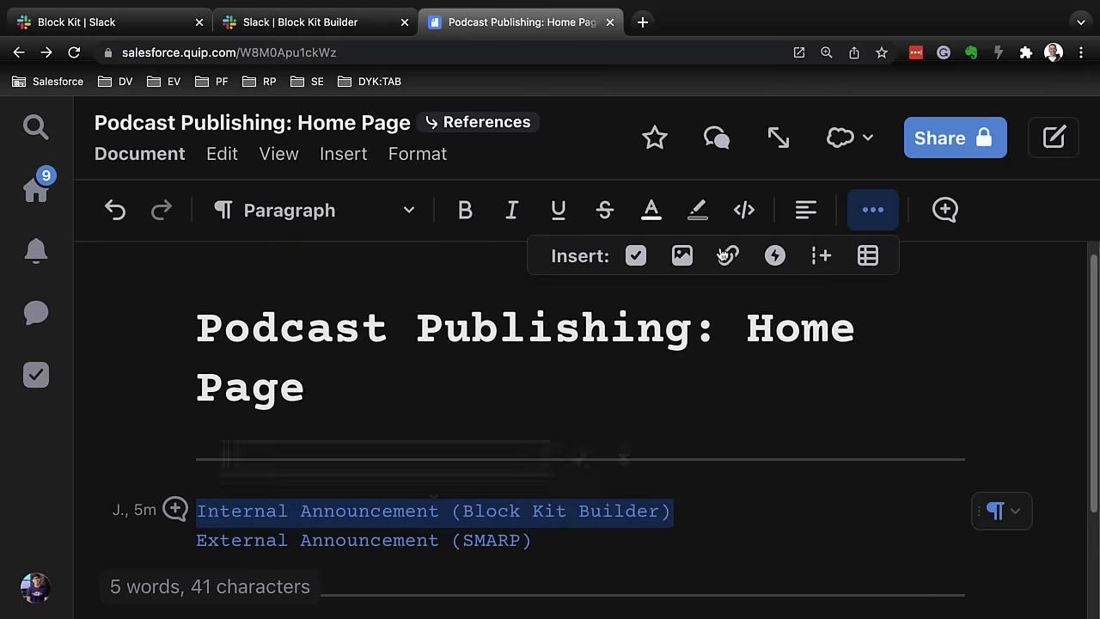
left_click(728, 255)
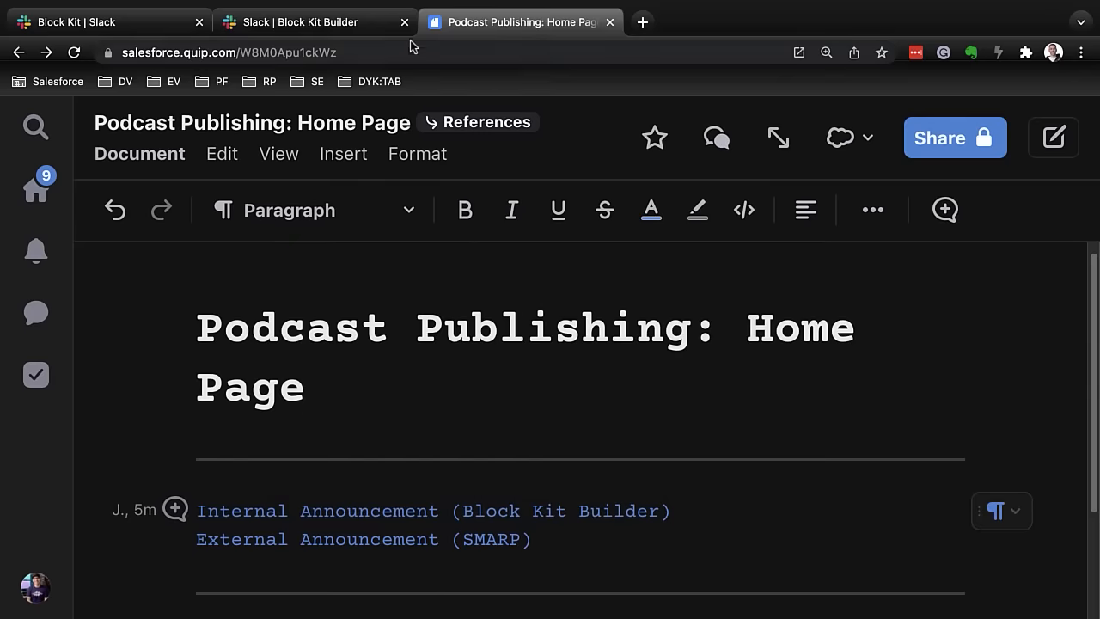
mouse_move(313, 21)
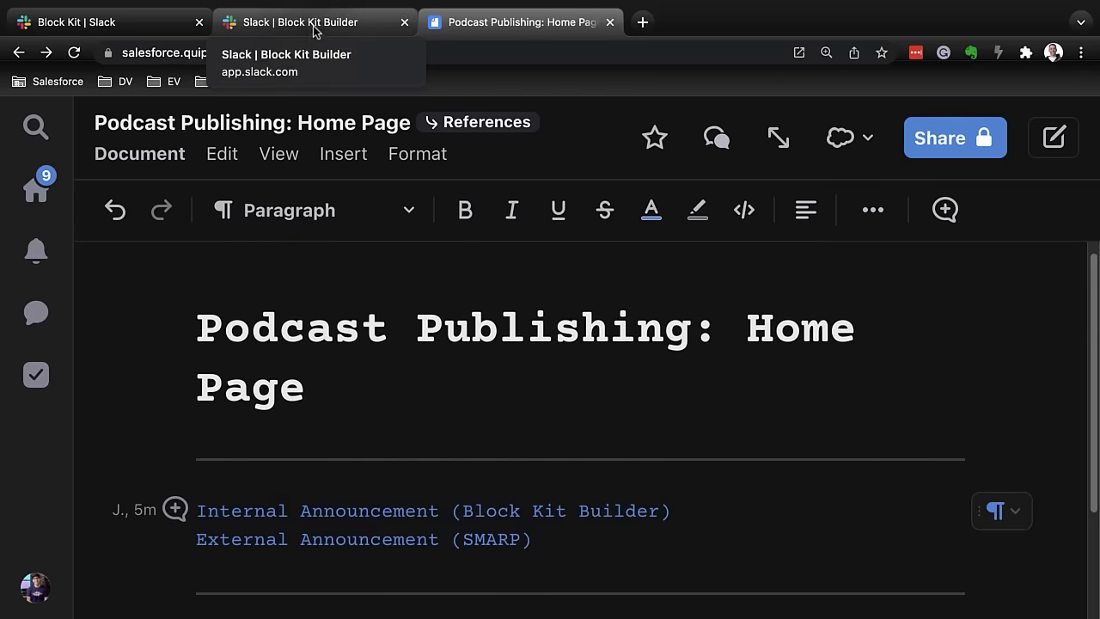
- Bring up the Block Kit Builder page and move its tab after the Quip tab
left_click(305, 21)
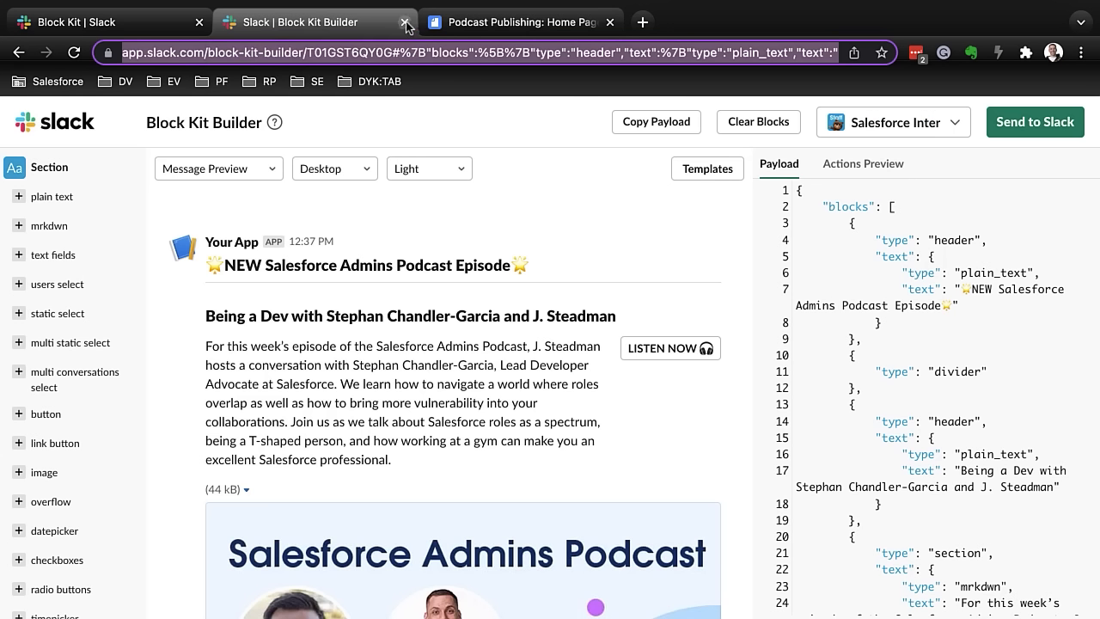
left_click(405, 22)
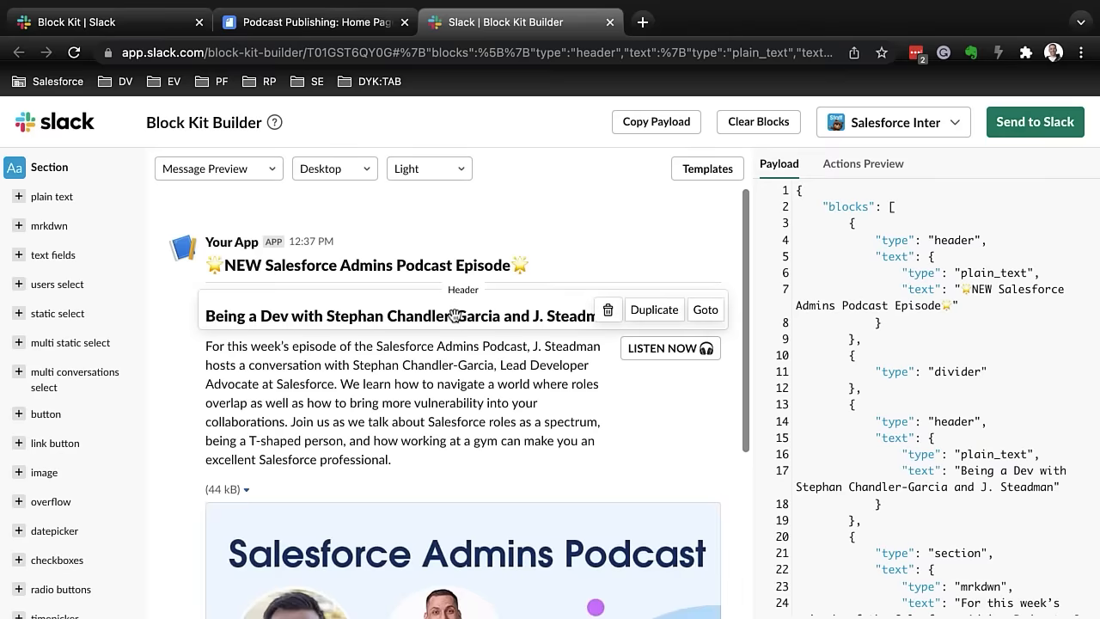
mouse_move(388, 381)
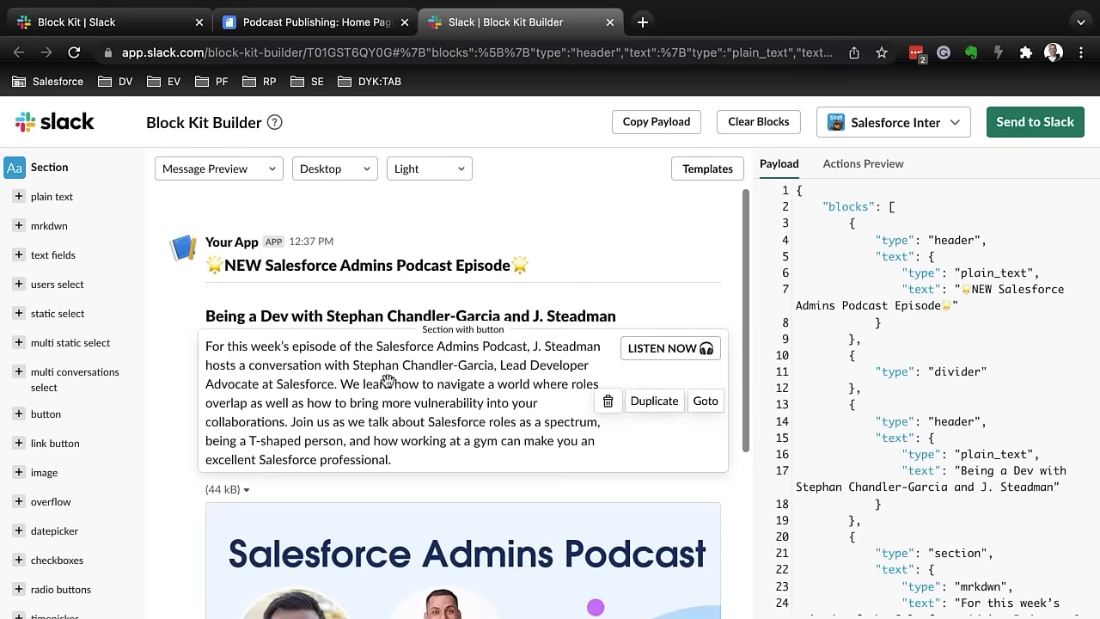
scroll("down", 3)
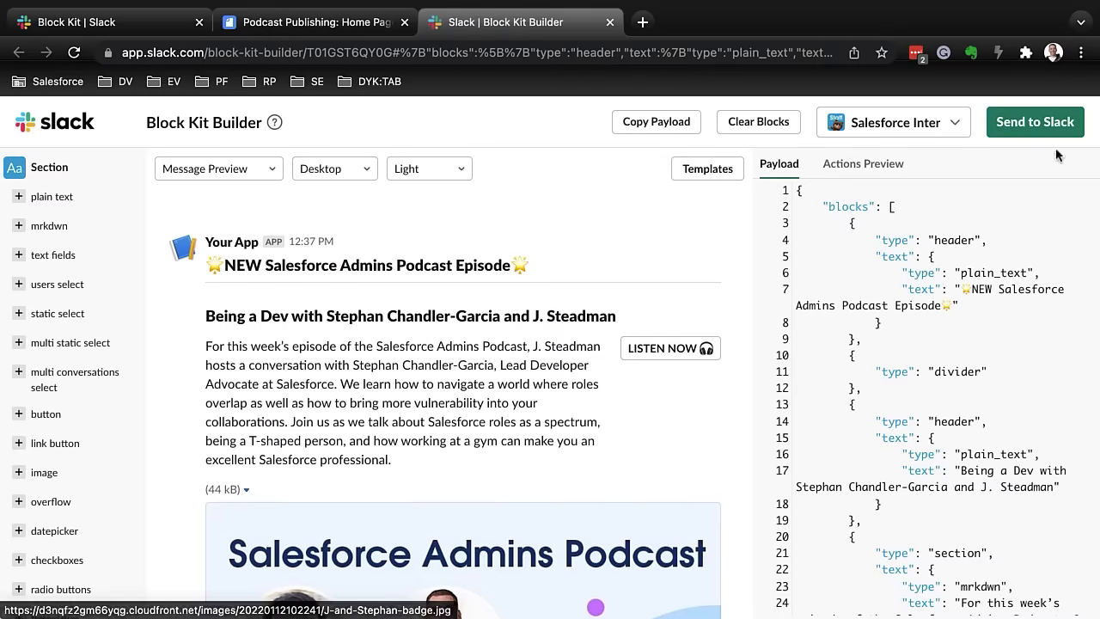
- Review the Send to Slack choices, close without sending, and return to the Quip home page
left_click(1035, 122)
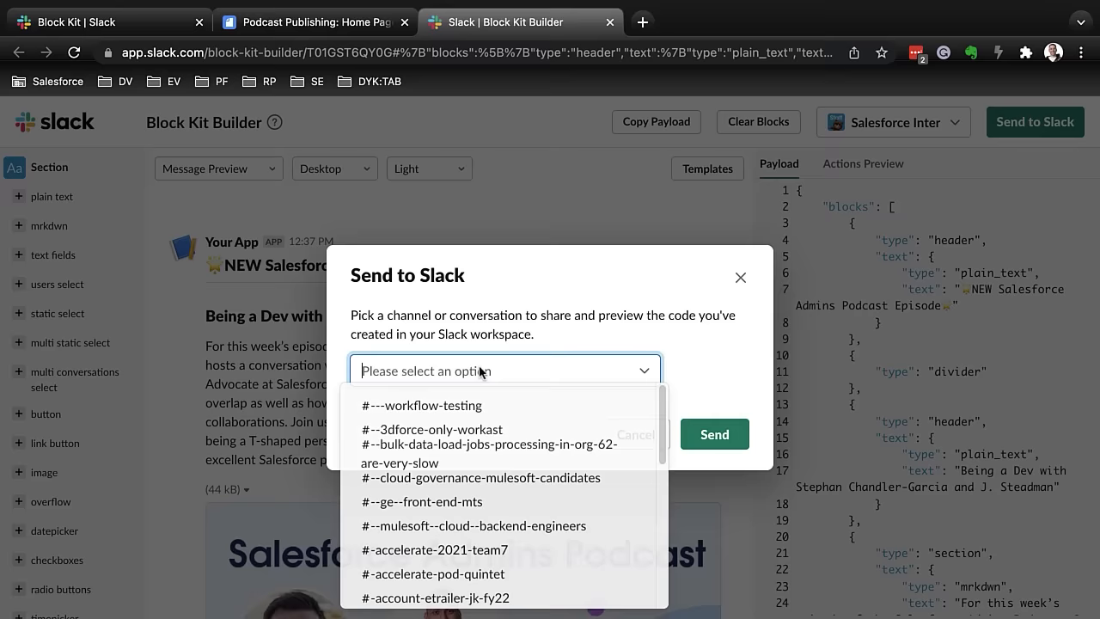
scroll("down", 3)
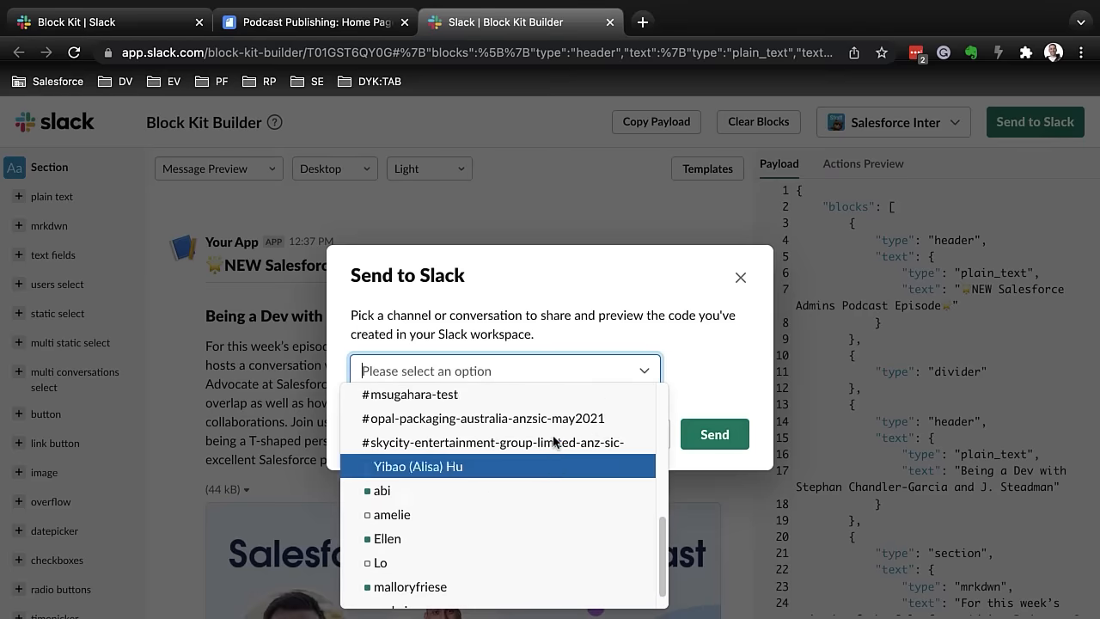
left_click(740, 276)
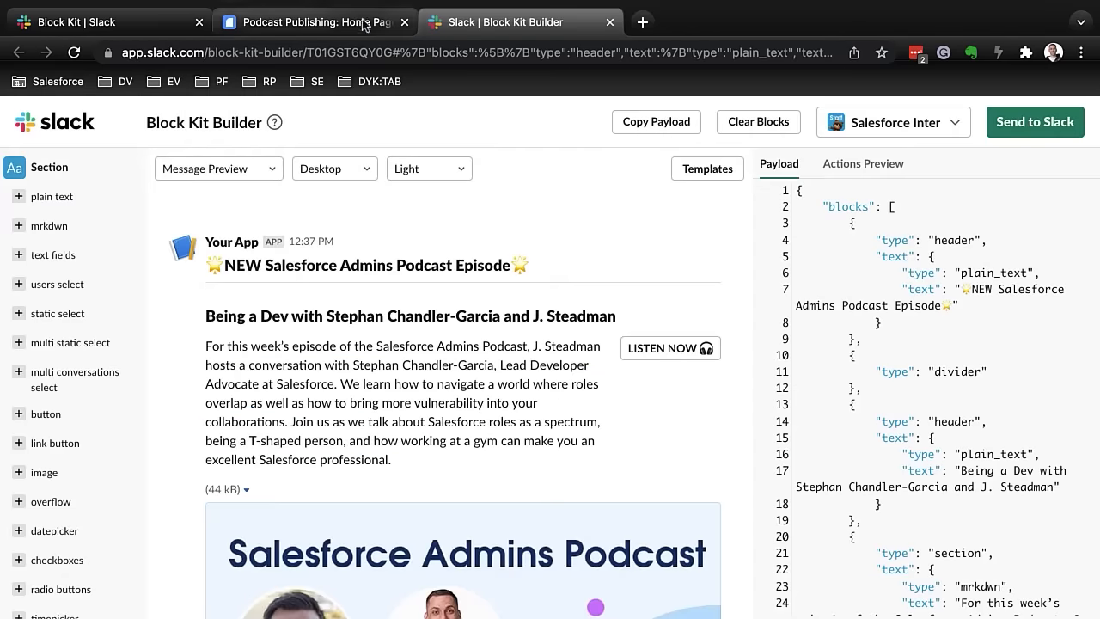
left_click(313, 21)
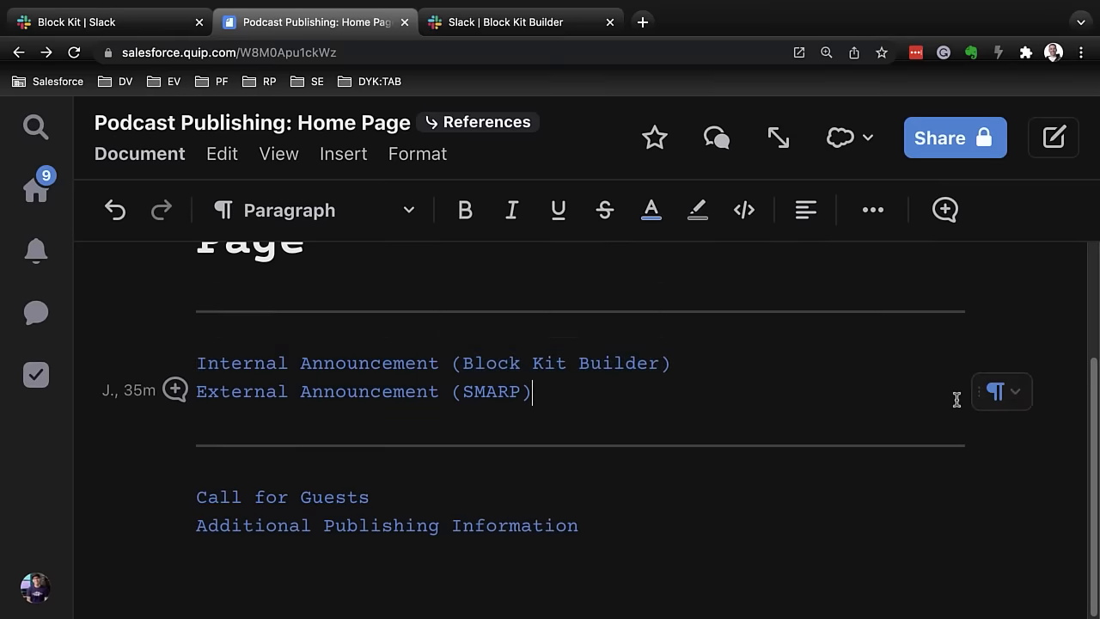
scroll("up", 3)
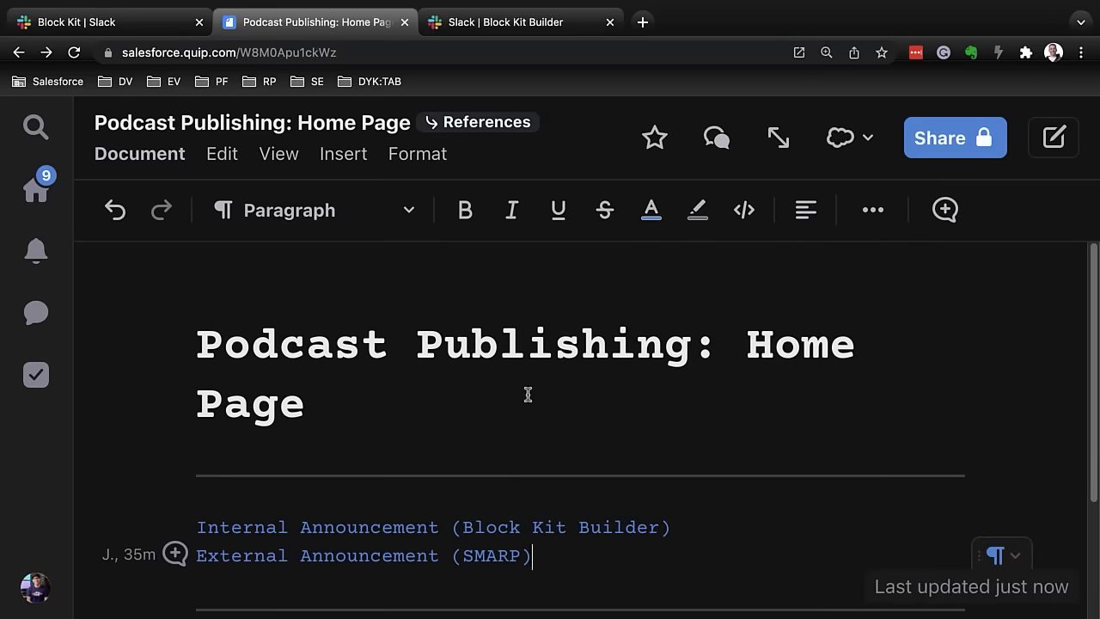
left_click(507, 21)
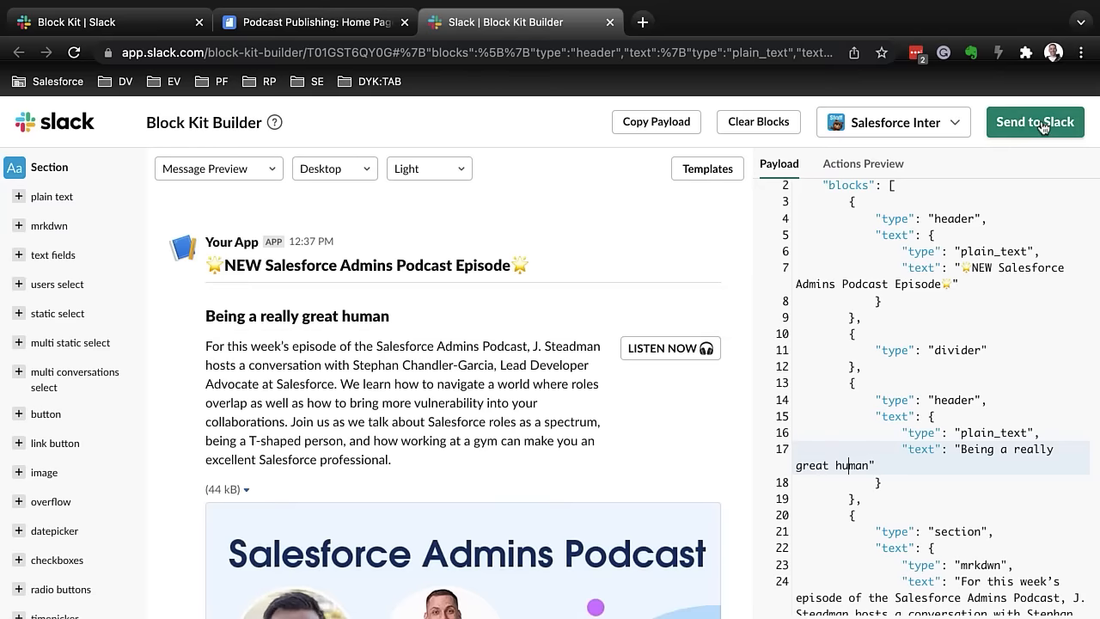
mouse_move(739, 281)
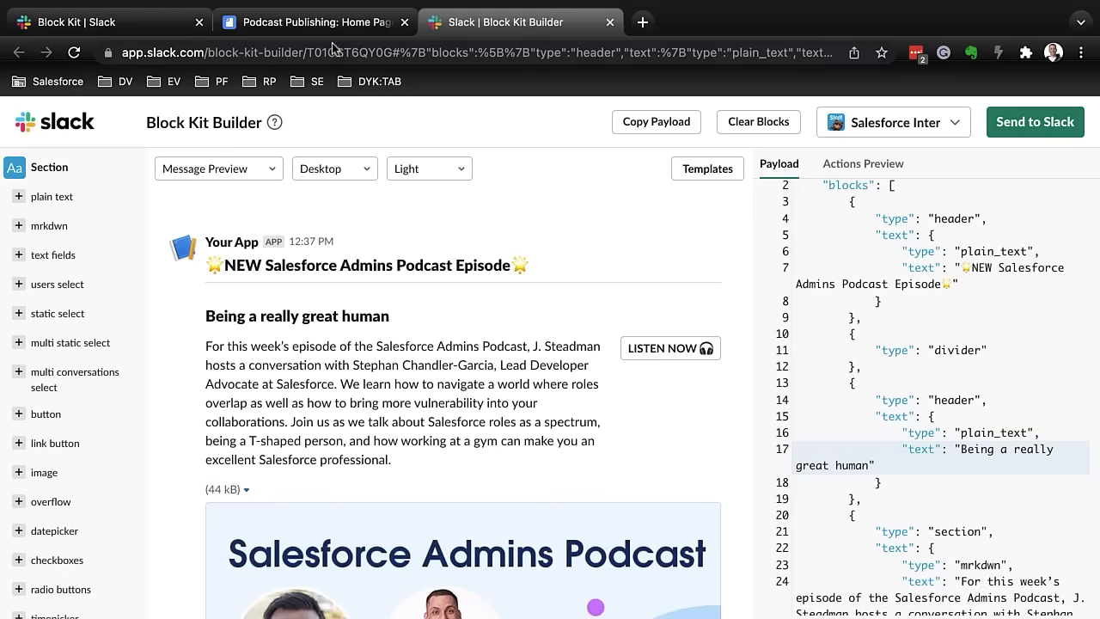
- Switch back to the Podcast Publishing: Home Page tab in Quip
left_click(314, 21)
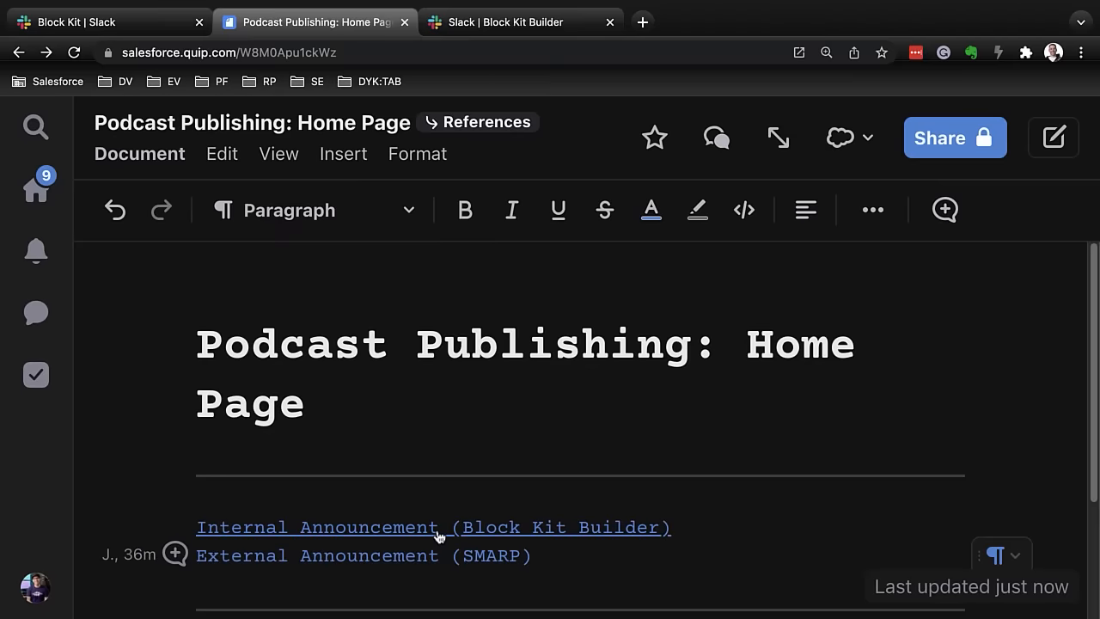
mouse_move(473, 368)
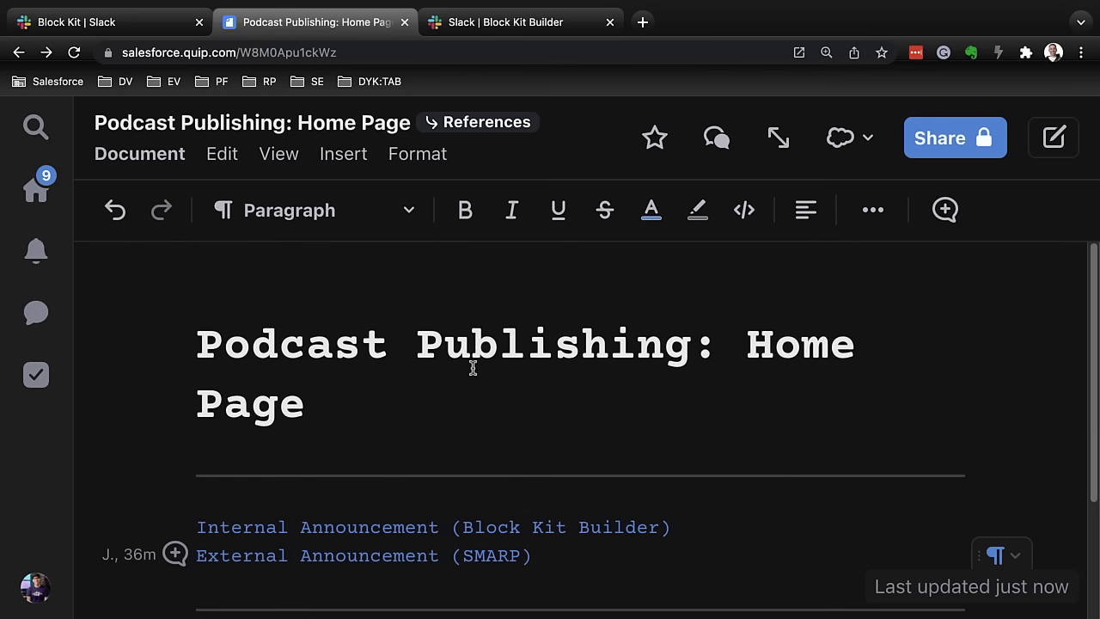
mouse_move(506, 378)
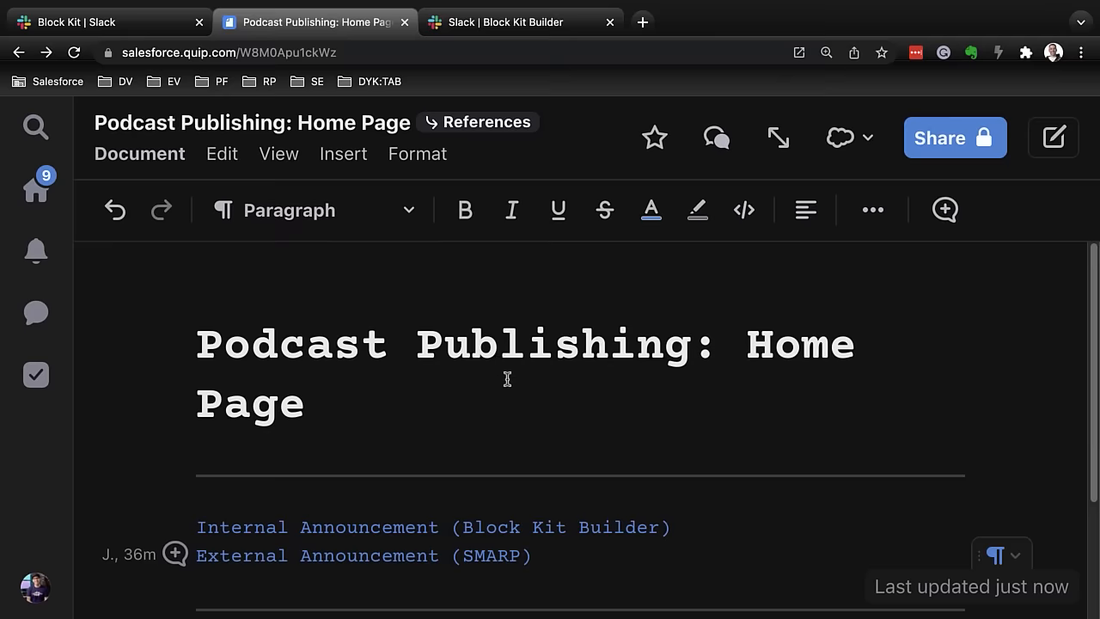